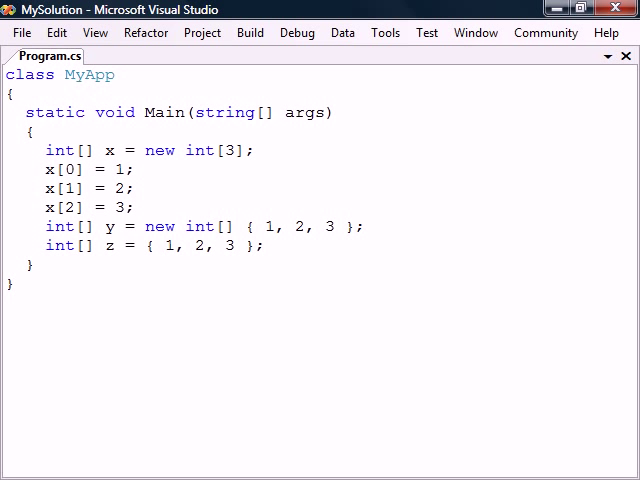
pyautogui.write('System.Console.Write(x[0] + x[1] + x[2]); // 6')
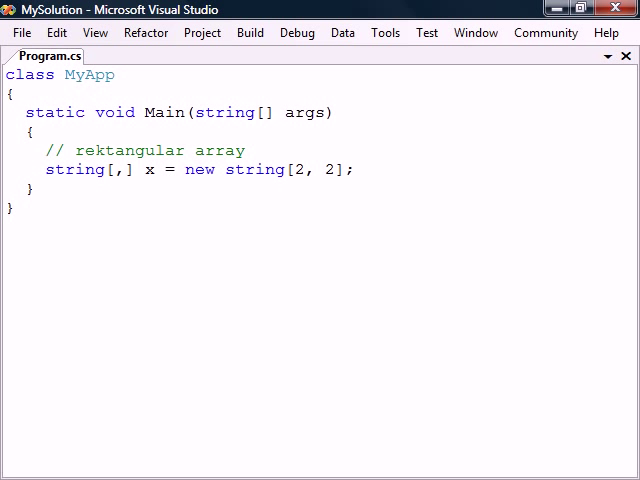
pyautogui.write('x[0, 0] = "00"; x[0, 1] = "01";')
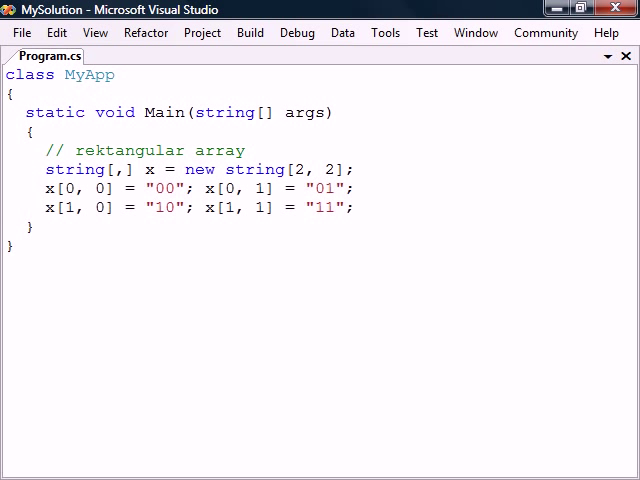